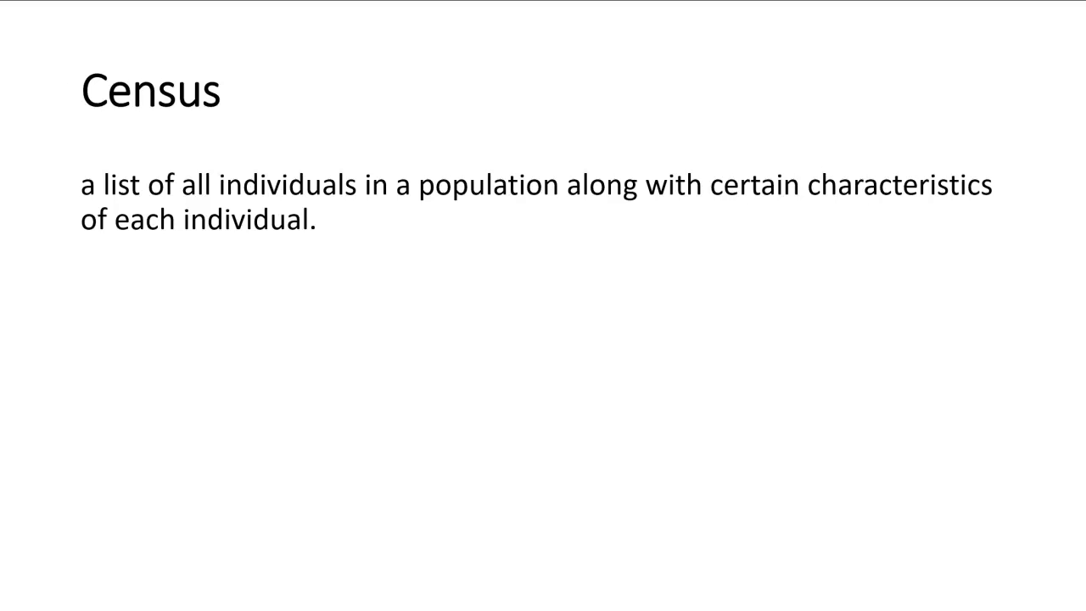
Advance the slideshow from the Census definition slide to the Web Scraping/Data Mining slide
key(Right)
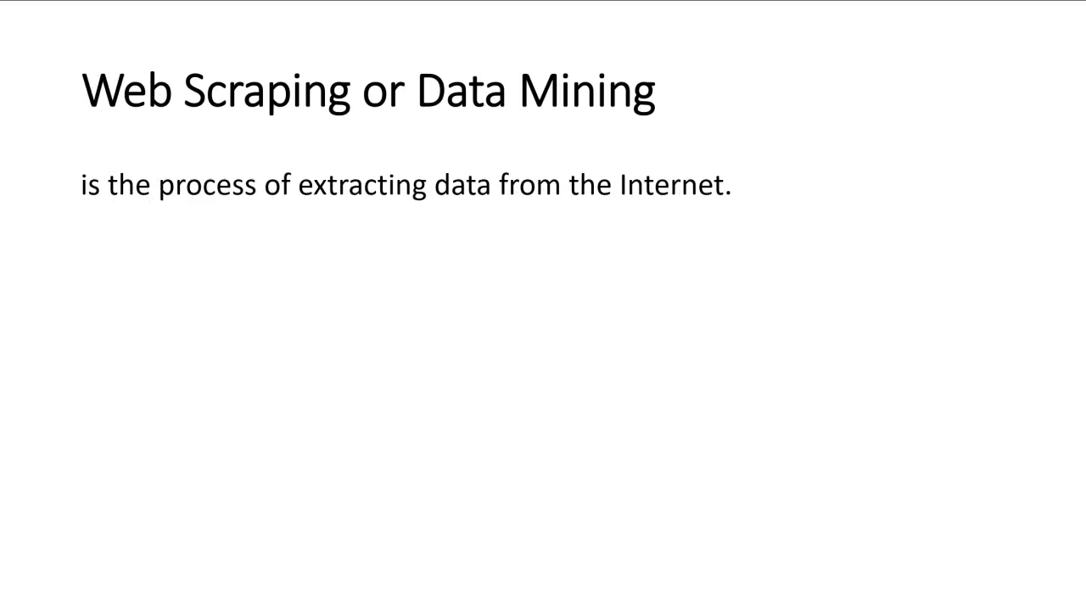